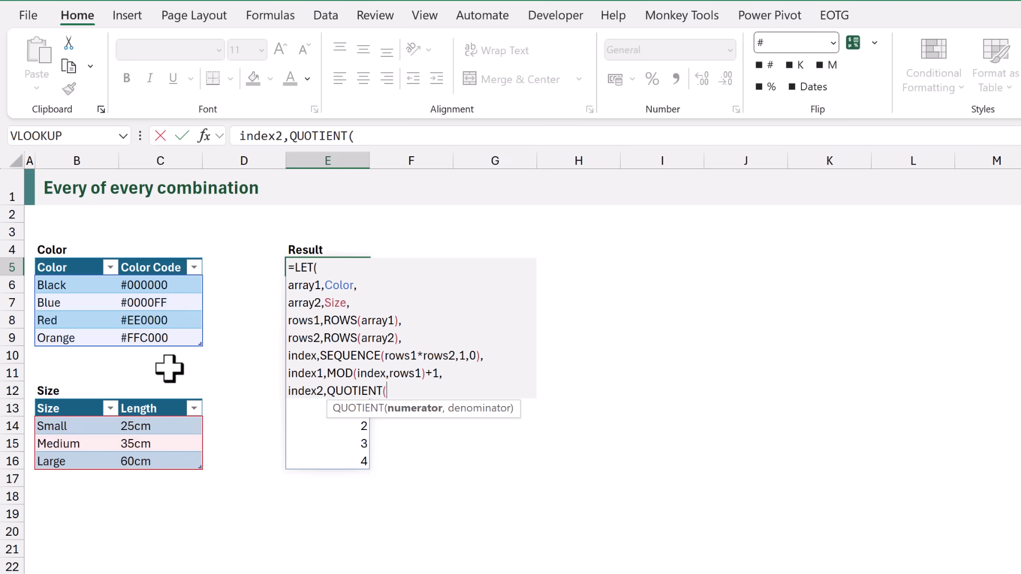
Complete index2 as QUOTIENT(index,rows1)+1 and continue the LET formula on a new line.
{"action": "type", "text": "i"}
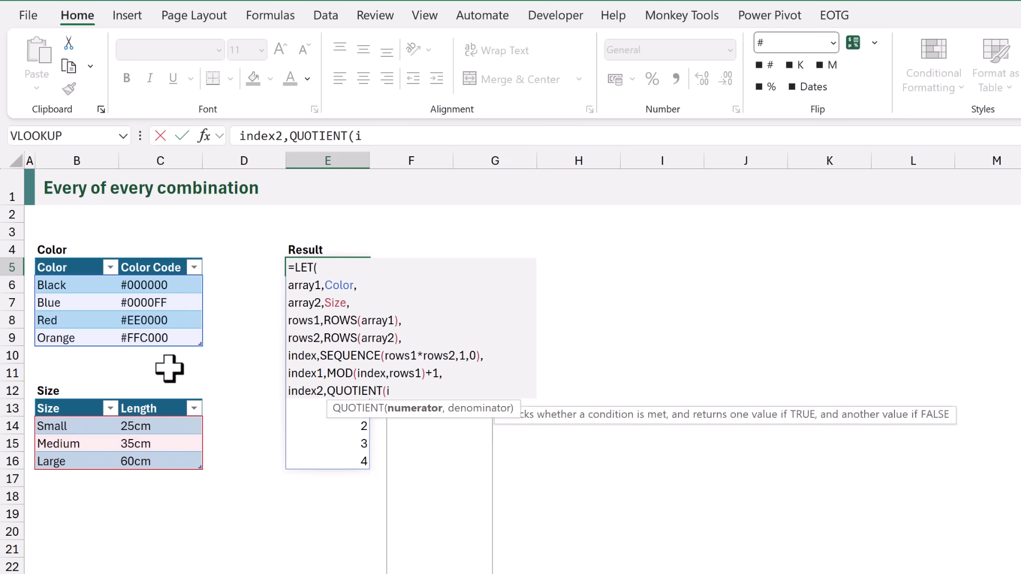
{"action": "type", "text": "ndex,"}
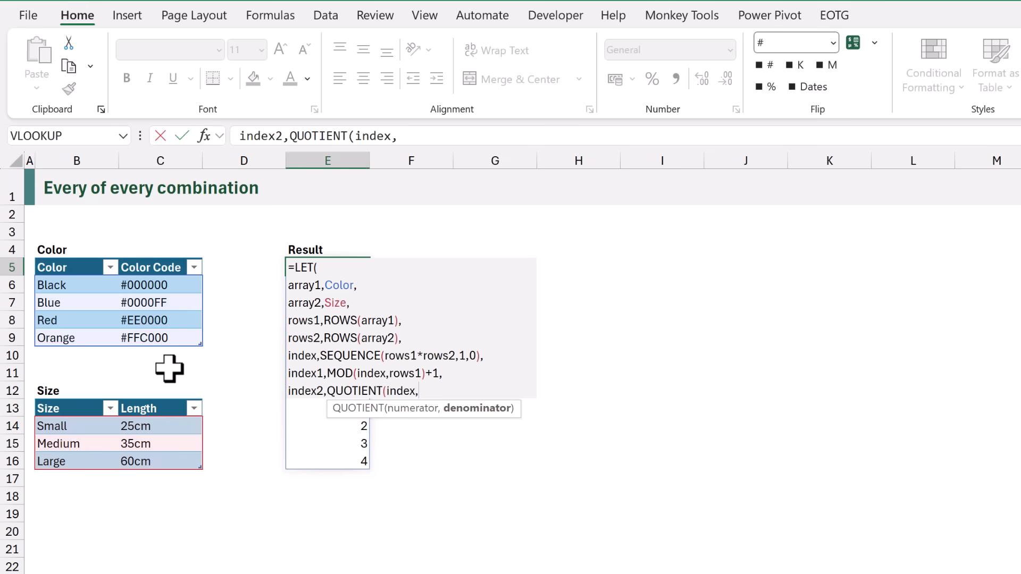
{"action": "type", "text": "rows1)"}
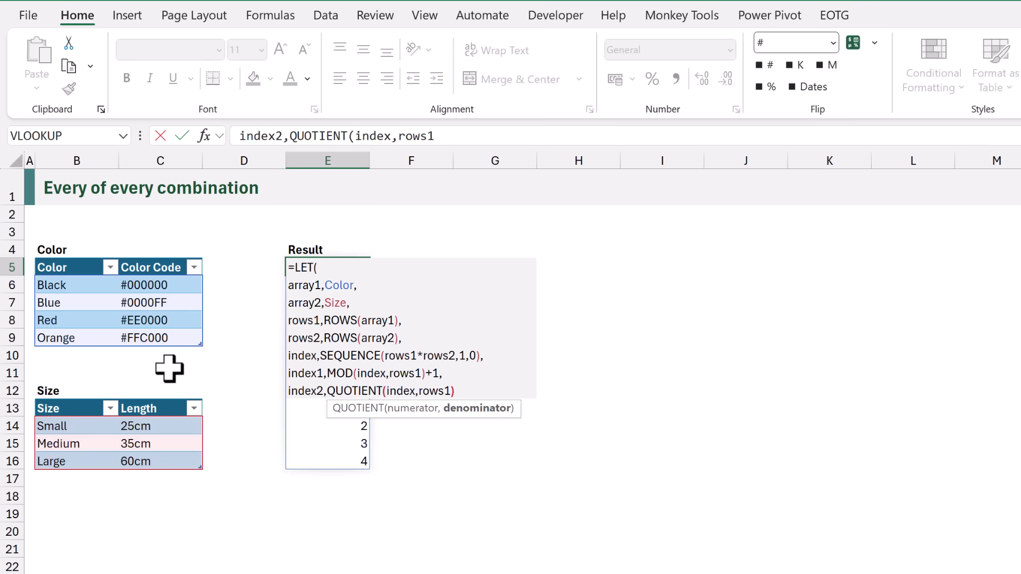
{"action": "type", "text": ")"}
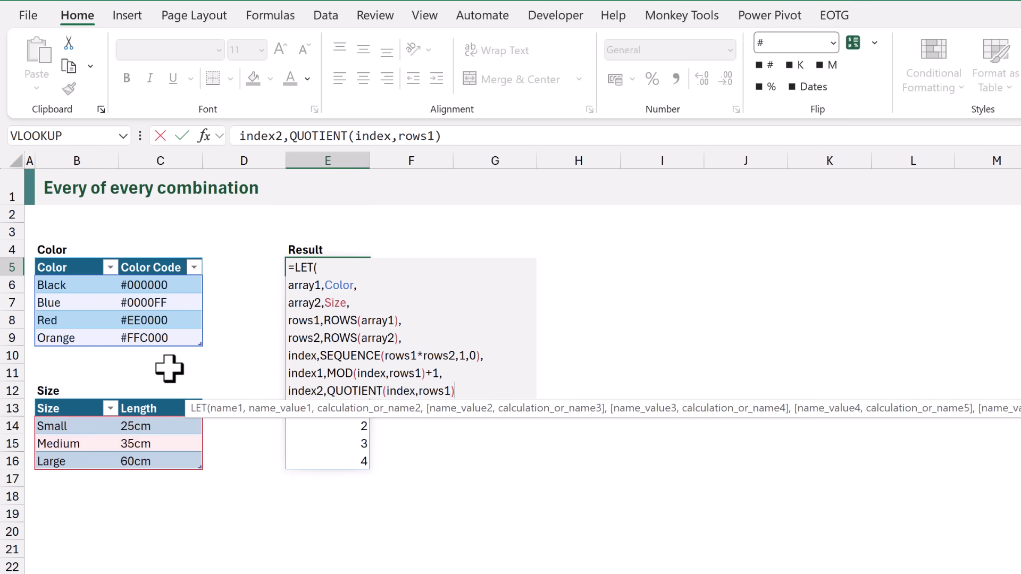
{"action": "type", "text": "+1,"}
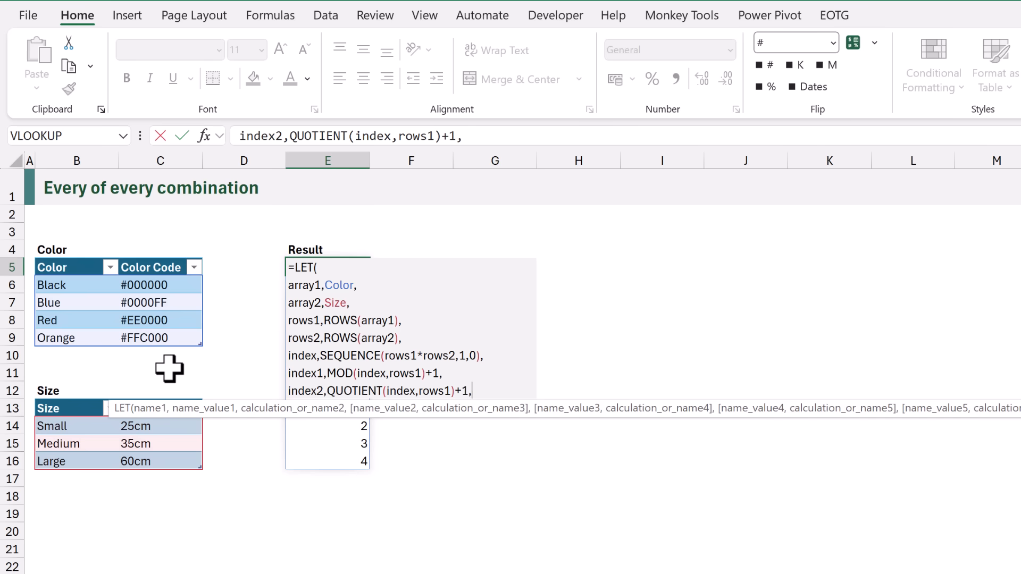
{"action": "key", "text": "alt+enter"}
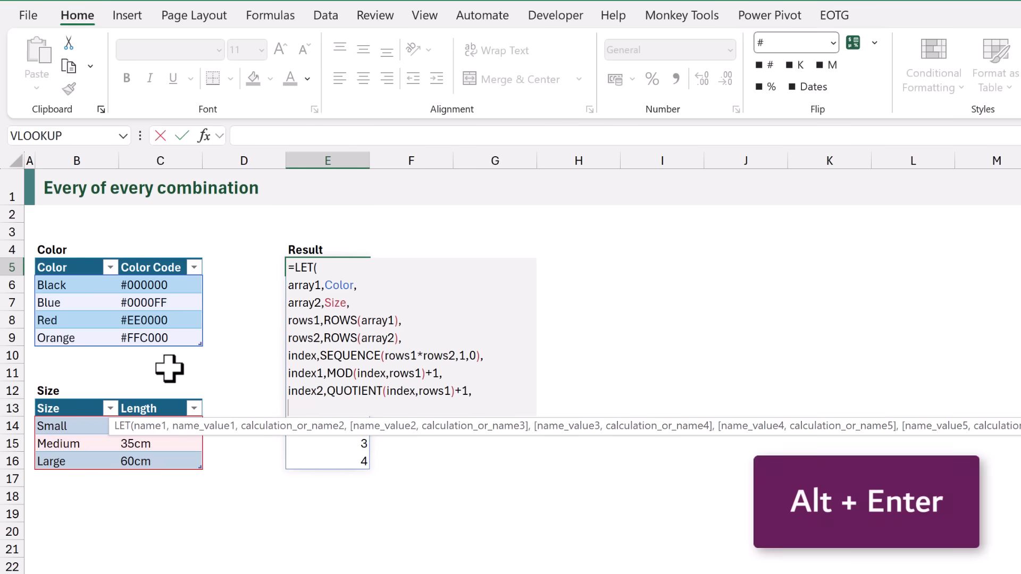
{"action": "type", "text": "index2"}
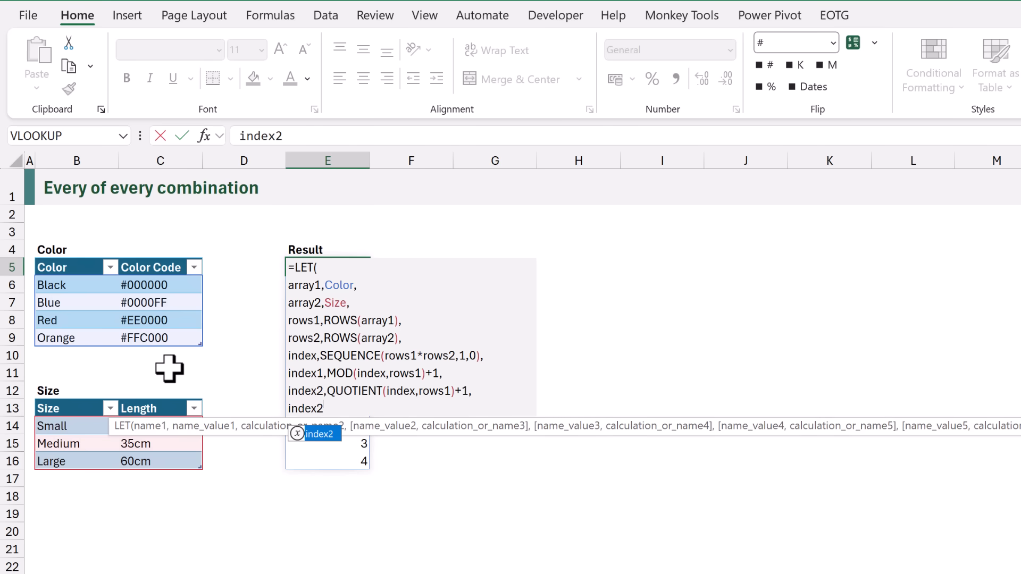
{"action": "key", "text": "Enter"}
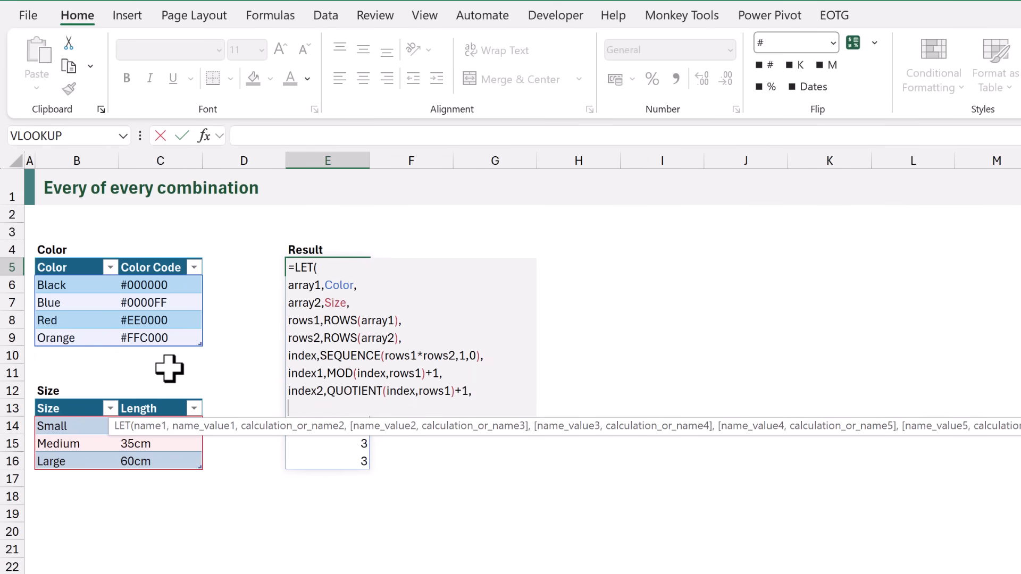
End the LET with result,CHOOSEROWS(array1,index1),result) and commit it, spilling twelve colour rows.
{"action": "type", "text": "result,"}
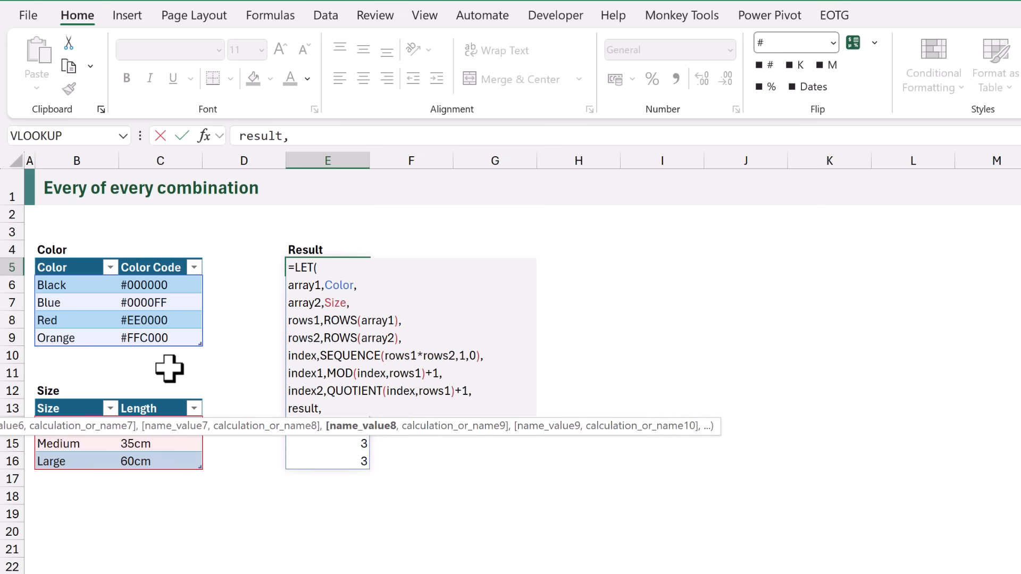
{"action": "type", "text": "CHOOSEROWS("}
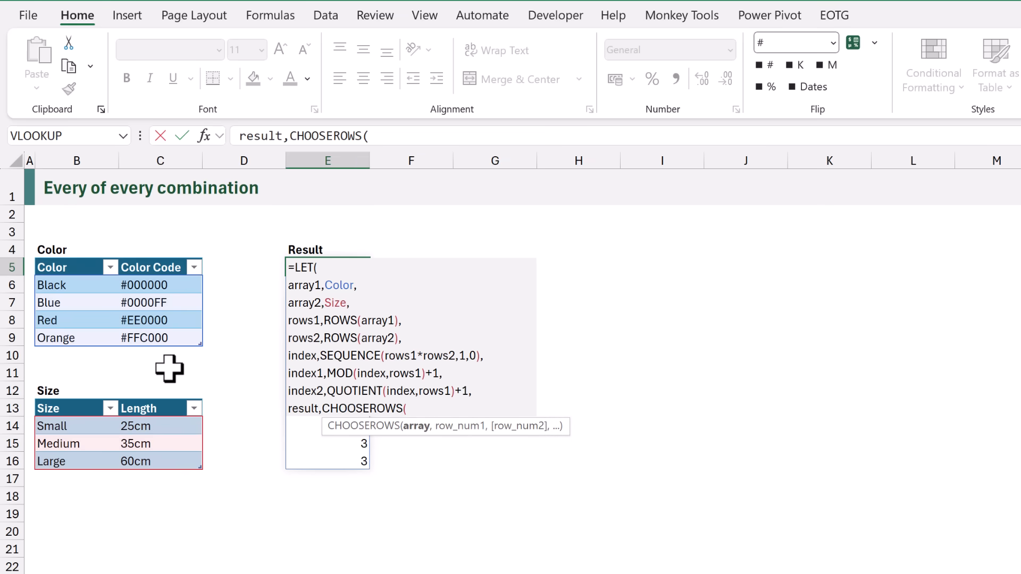
{"action": "type", "text": "array1"}
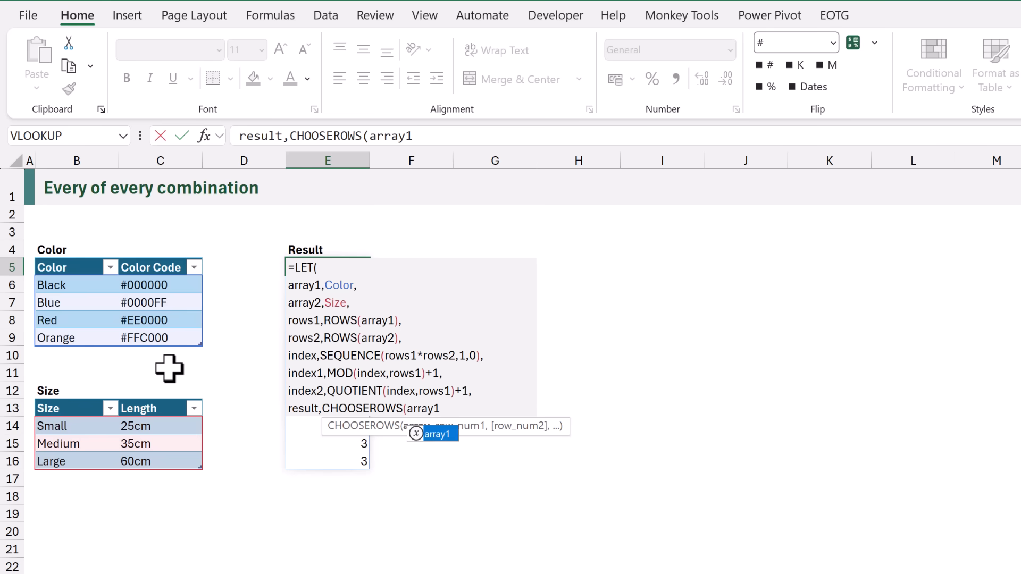
{"action": "type", "text": ","}
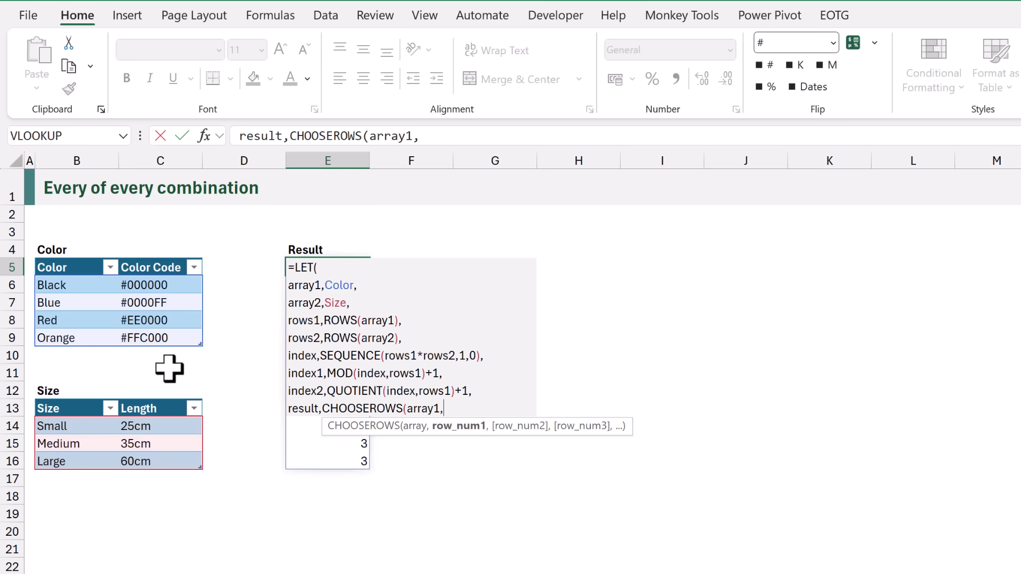
{"action": "type", "text": "index1"}
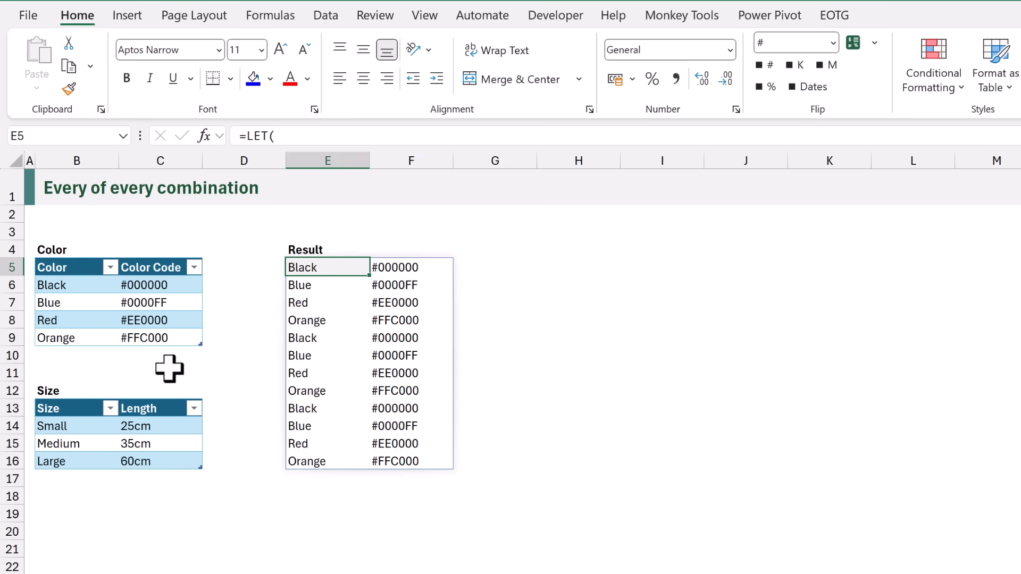
Switch CHOOSEROWS to array2 and index2 so E5 lists Small, Medium, Large rows.
{"action": "double_click", "coordinate": [327, 267]}
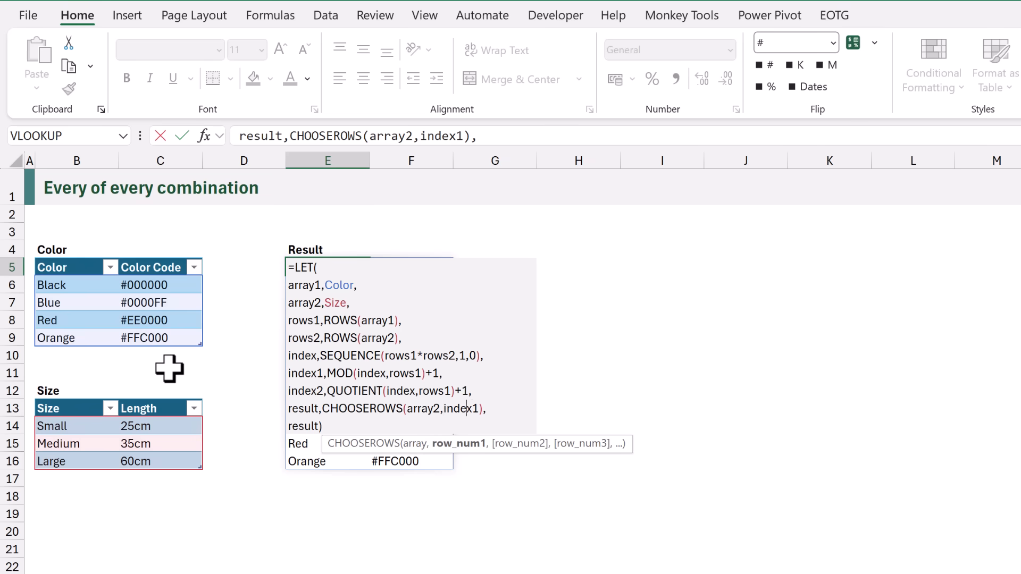
{"action": "key", "text": "Enter"}
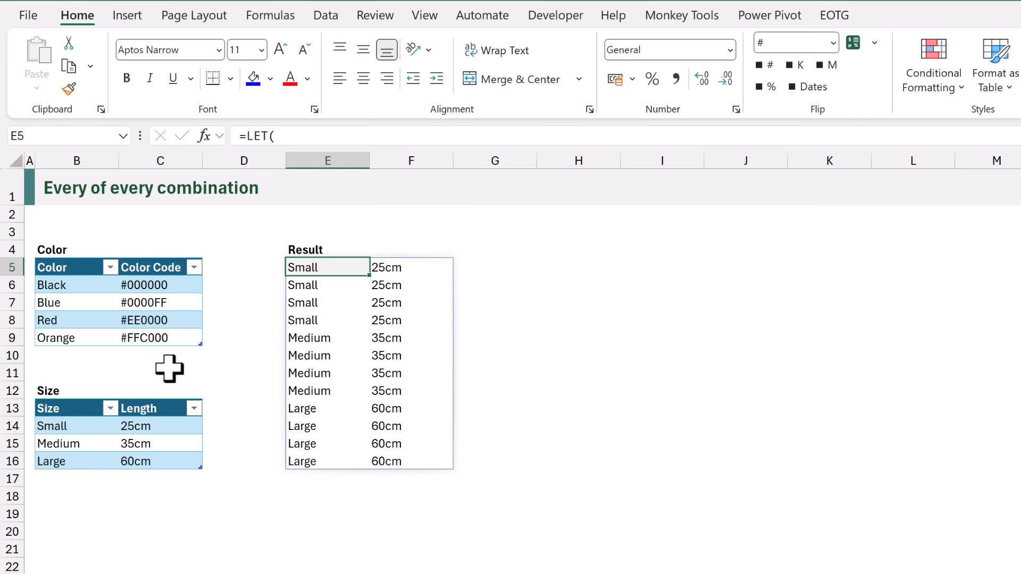
{"action": "double_click", "coordinate": [327, 267]}
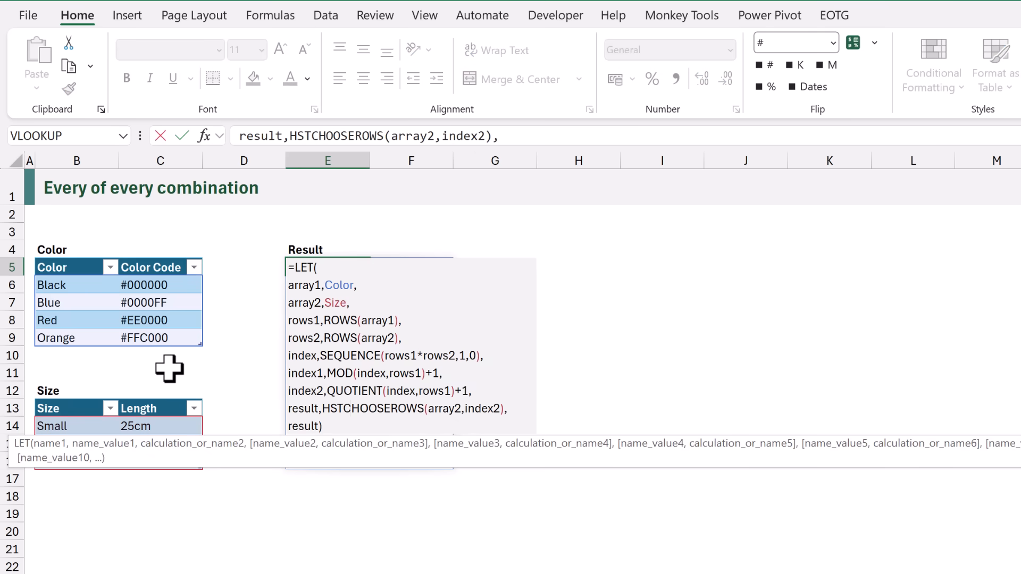
Combine both results with HSTACK(CHOOSEROWS(array1,index1),CHOOSEROWS(array2,index2)) and commit the formula.
{"action": "type", "text": "HSTACK(CHOOSEROW"}
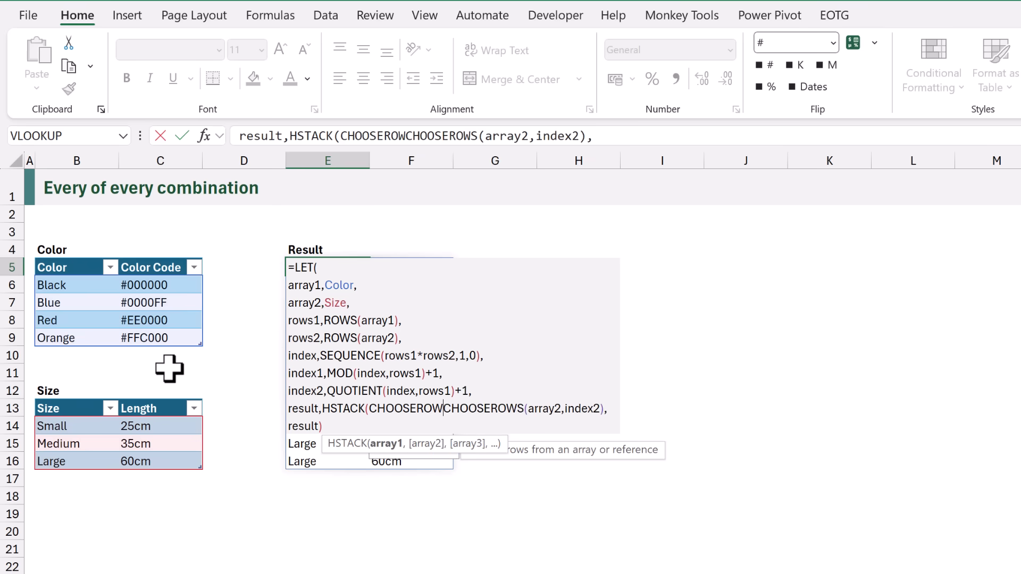
{"action": "type", "text": "S(array1,index1"}
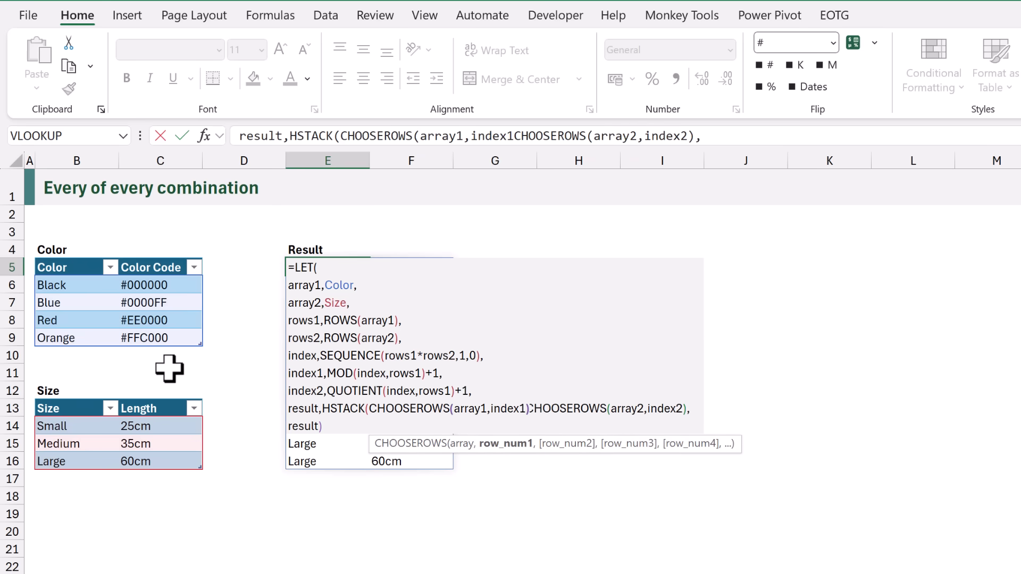
{"action": "type", "text": ","}
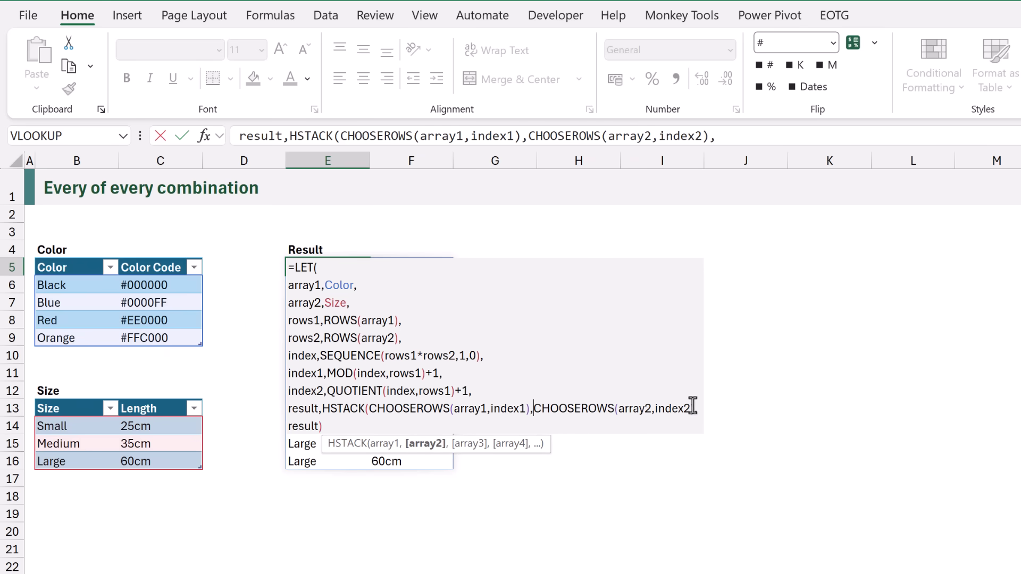
{"action": "type", "text": ","}
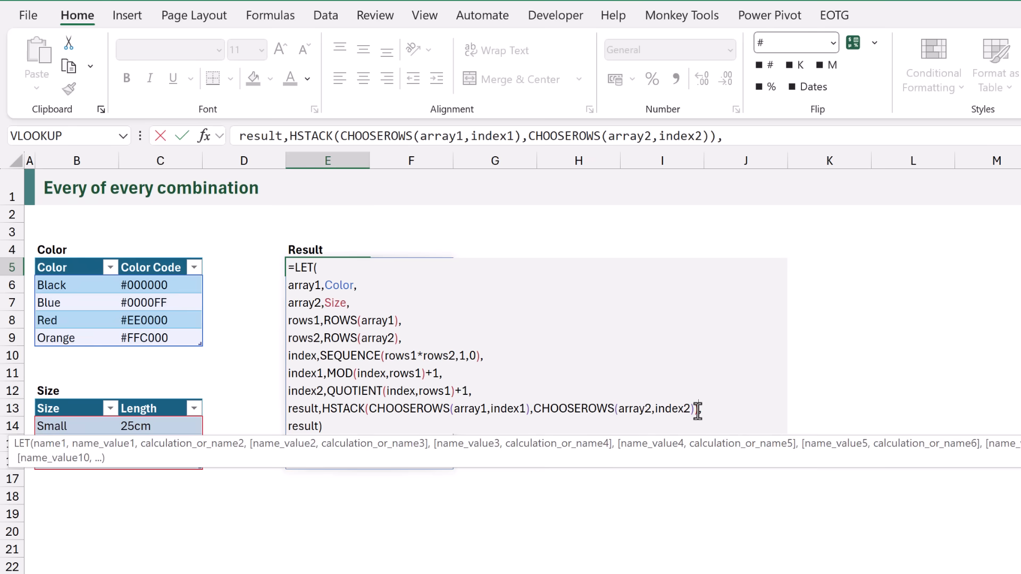
{"action": "key", "text": "Enter"}
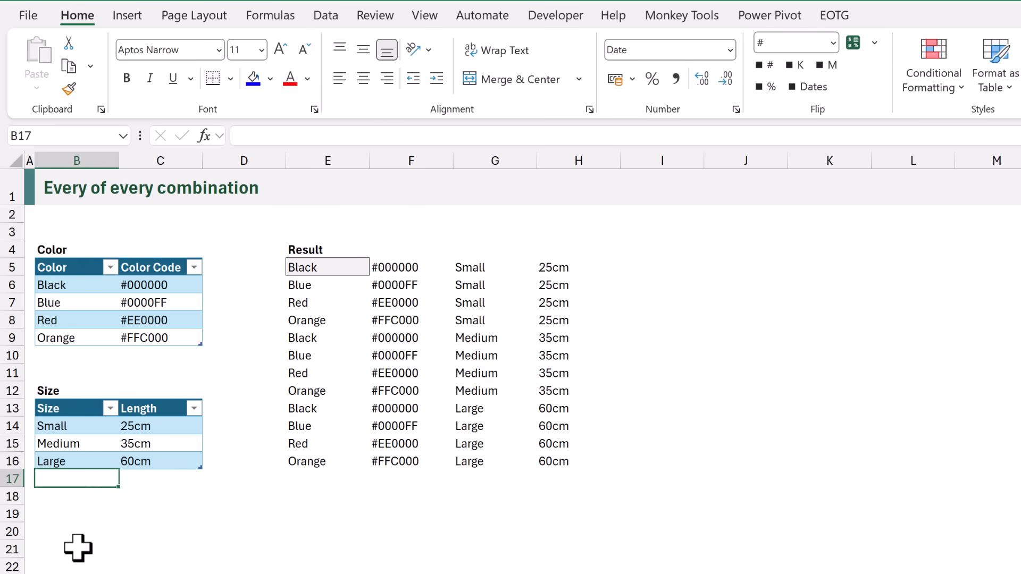
Add size XL with length 80cm in row 17 of the Size table.
{"action": "type", "text": "XL"}
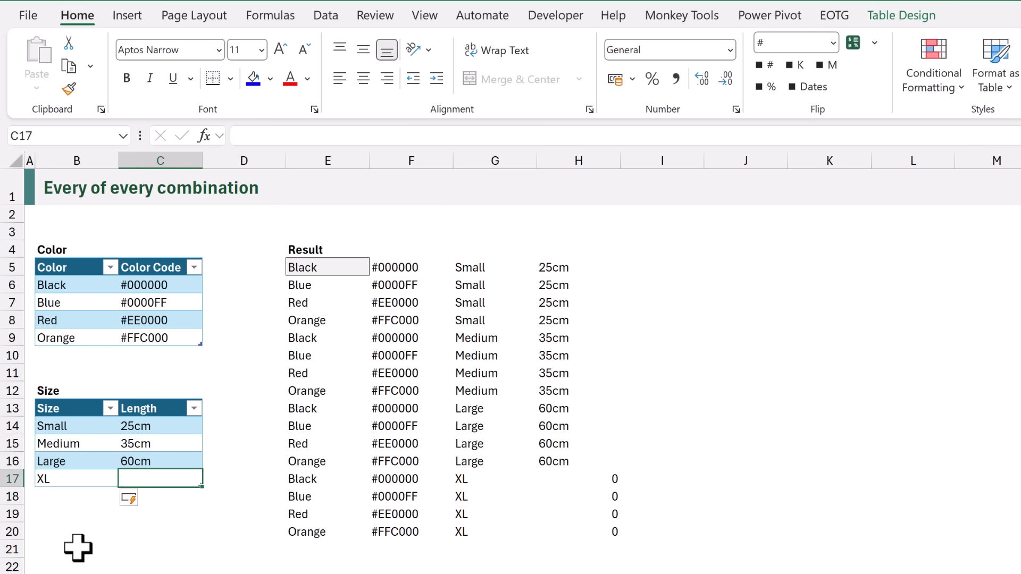
{"action": "type", "text": "80cm"}
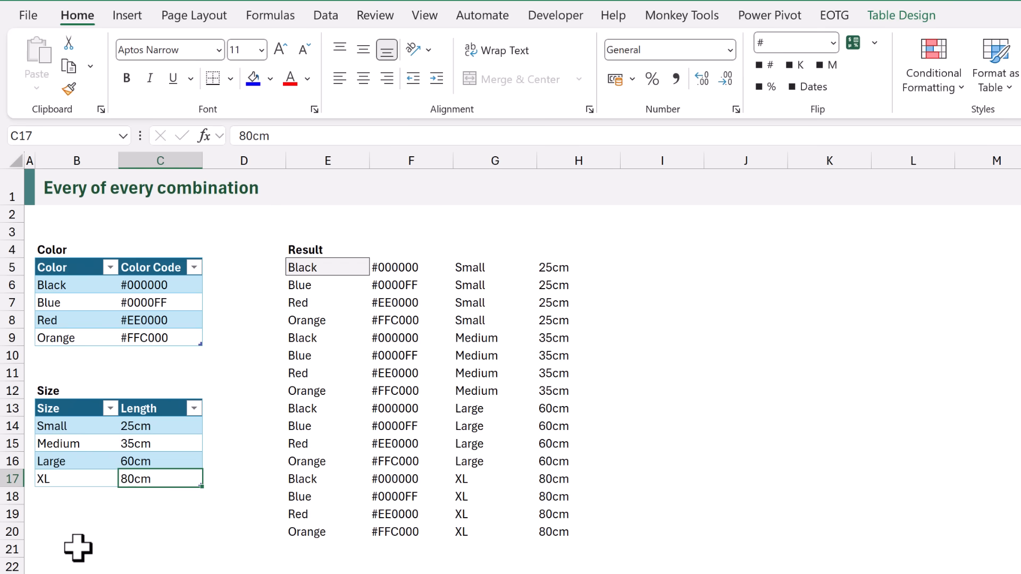